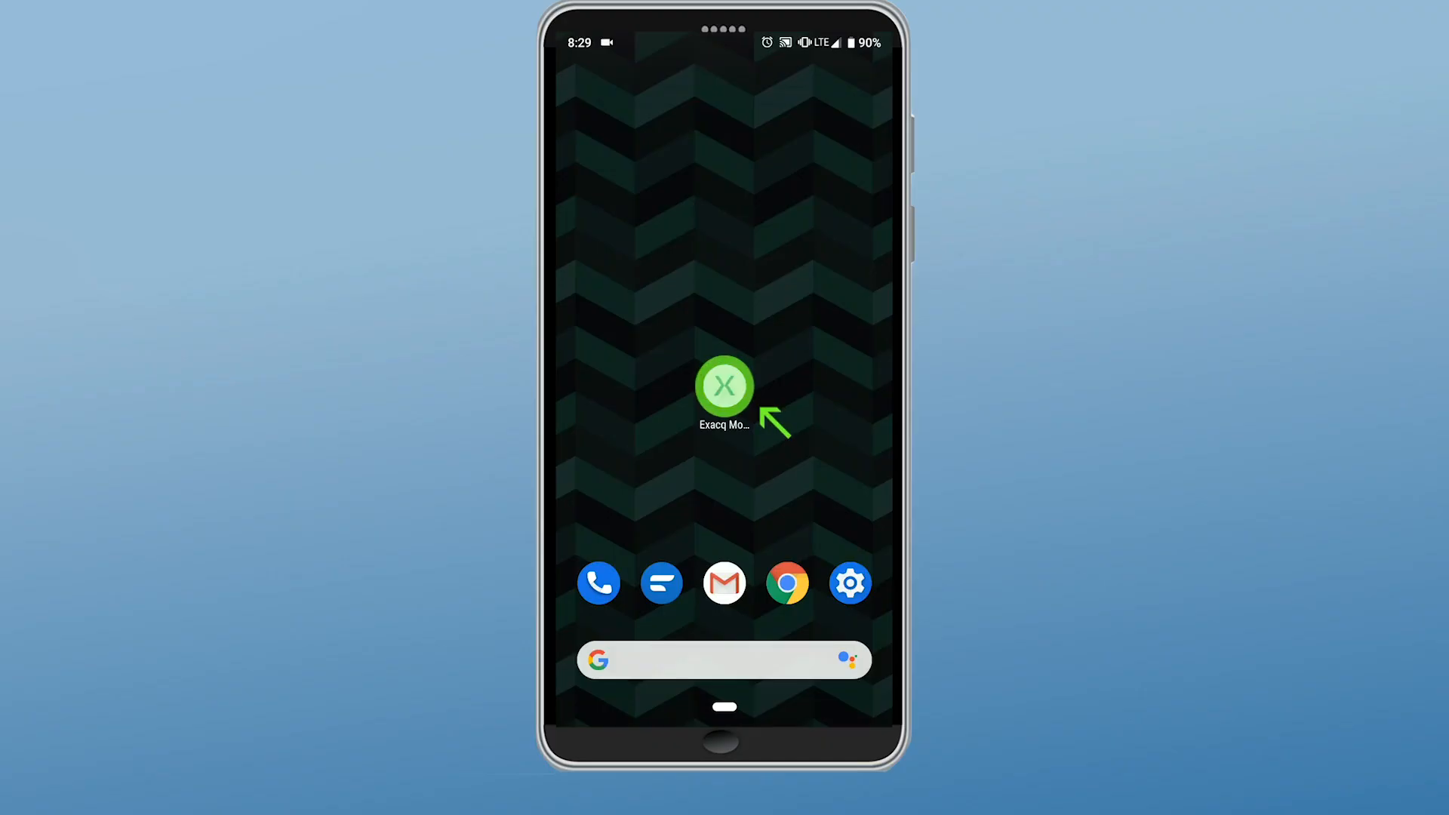
# Launch exacqVision Mobile from the home screen to reach the Web Services list.
pyautogui.click(723, 386)
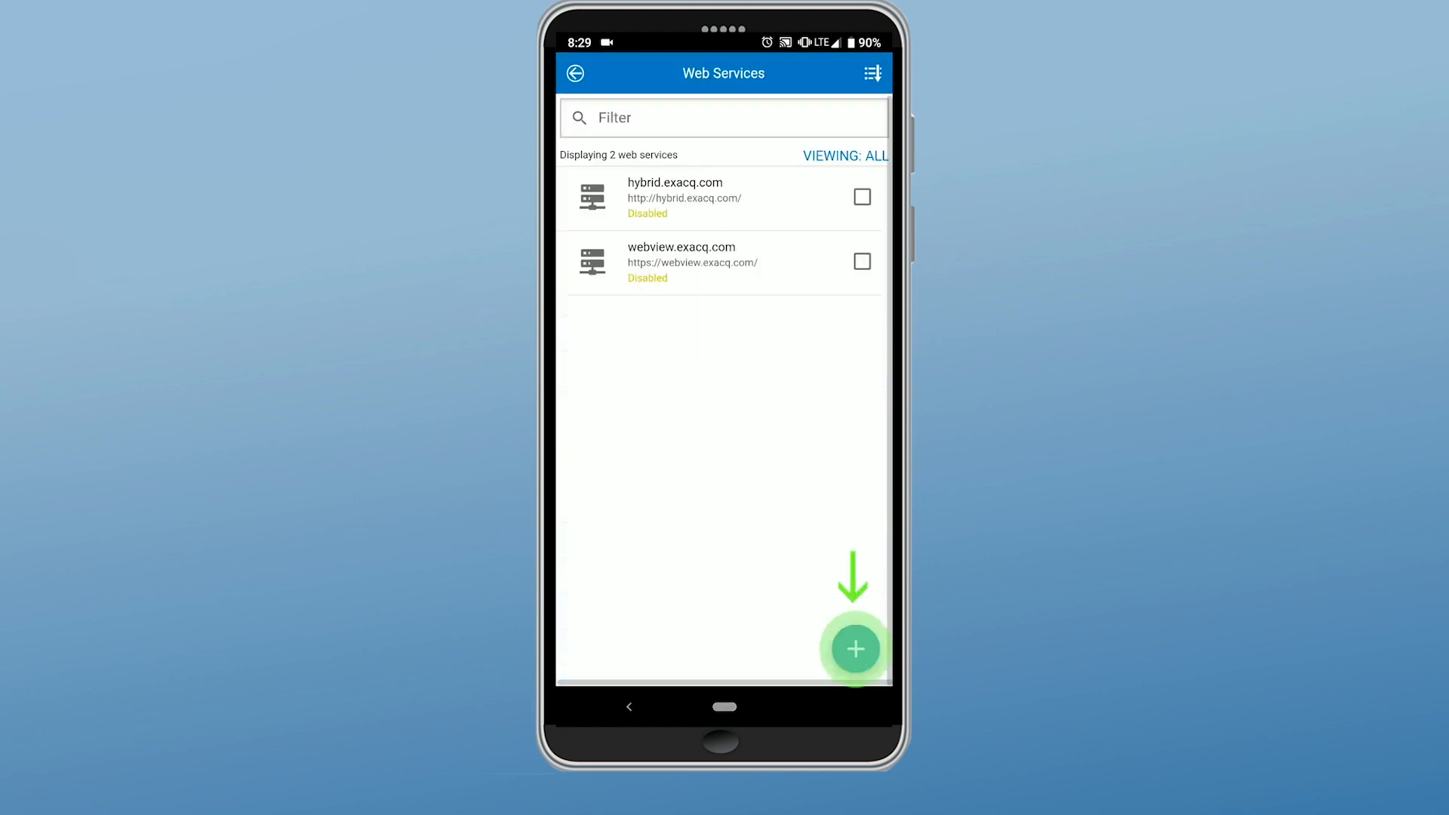
# Add a web service named 'relay demo' with the pasted relay address and save it.
pyautogui.click(855, 649)
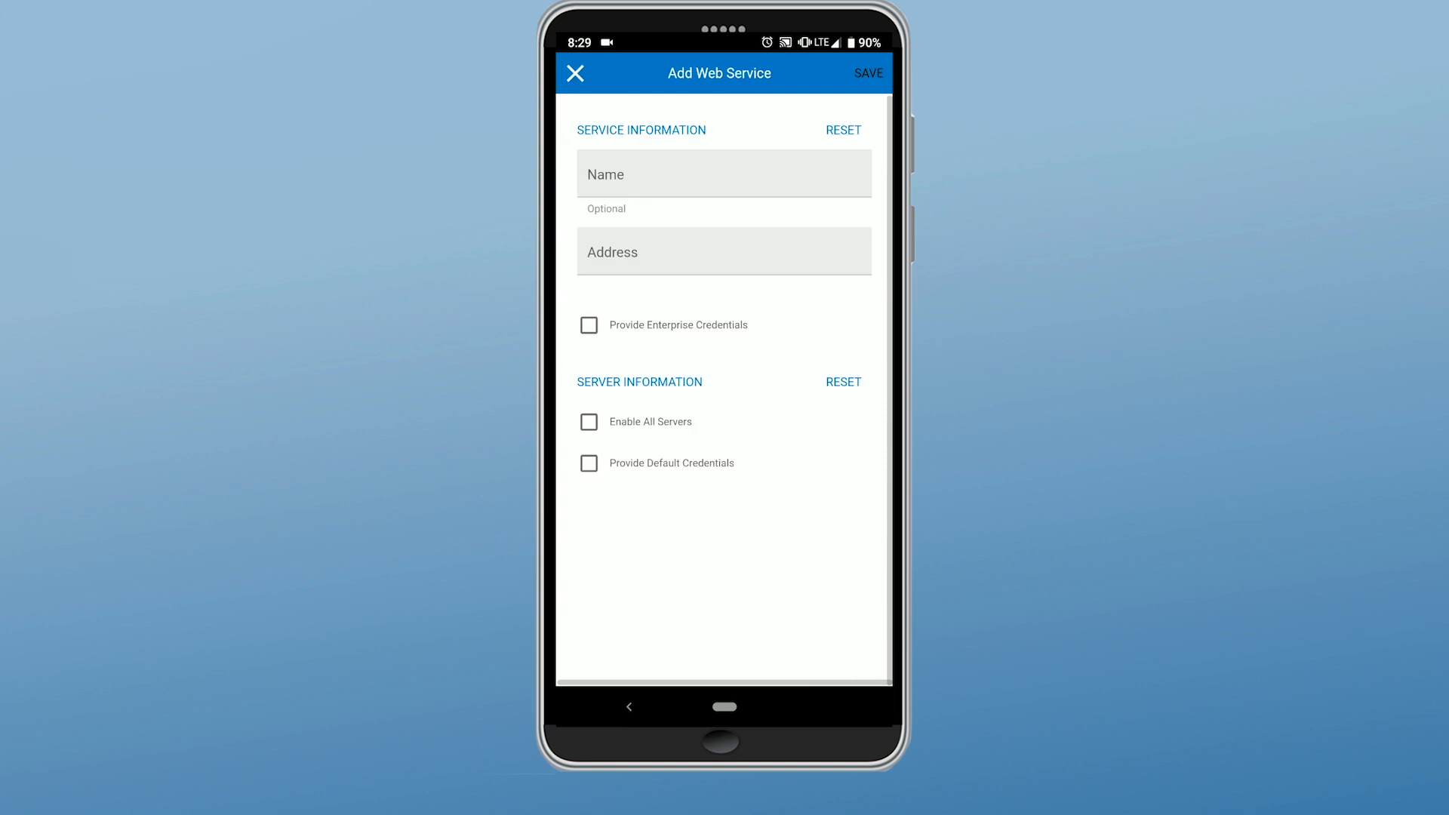
pyautogui.click(723, 173)
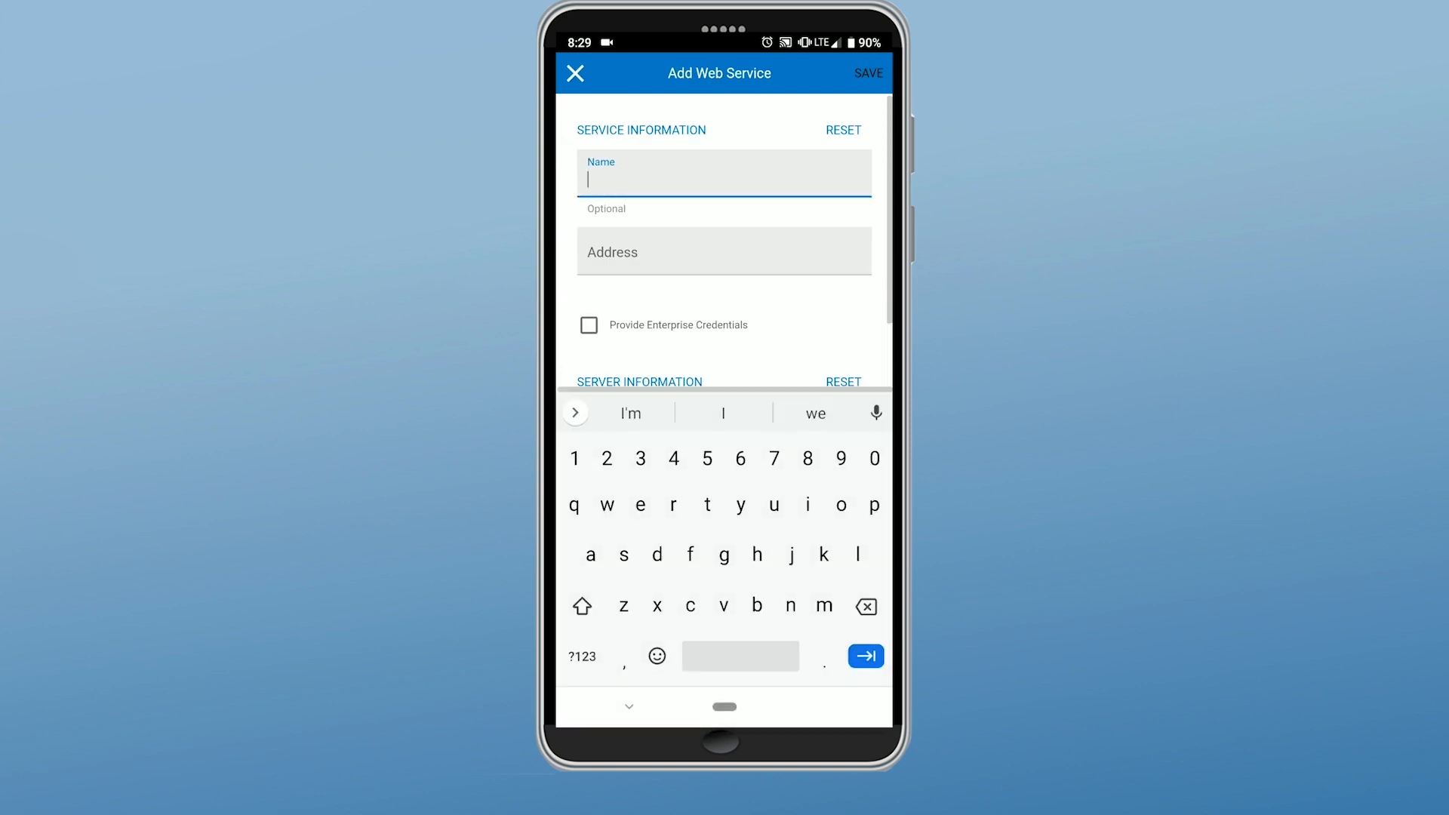
pyautogui.write('relay demo')
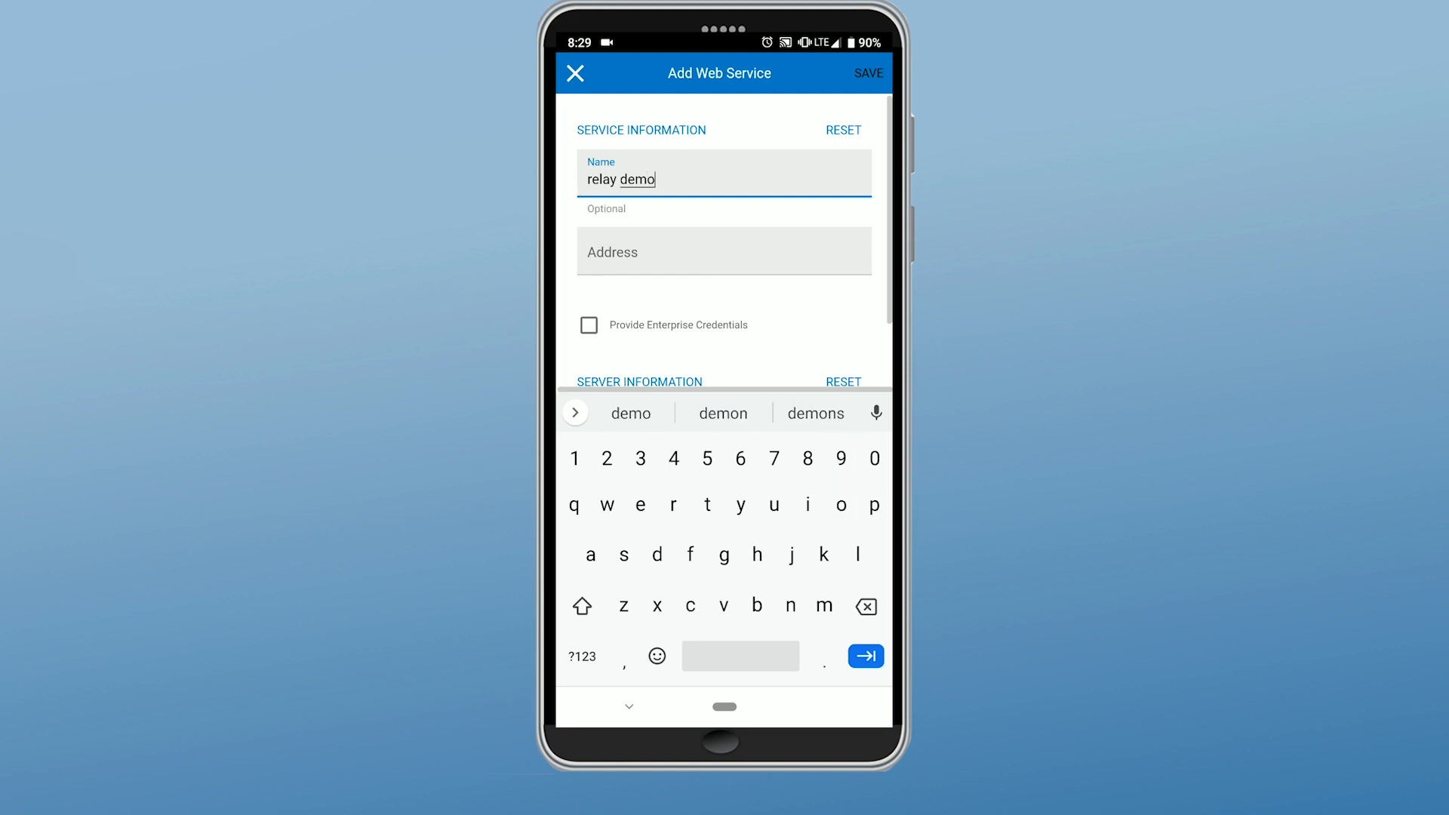
pyautogui.click(723, 251)
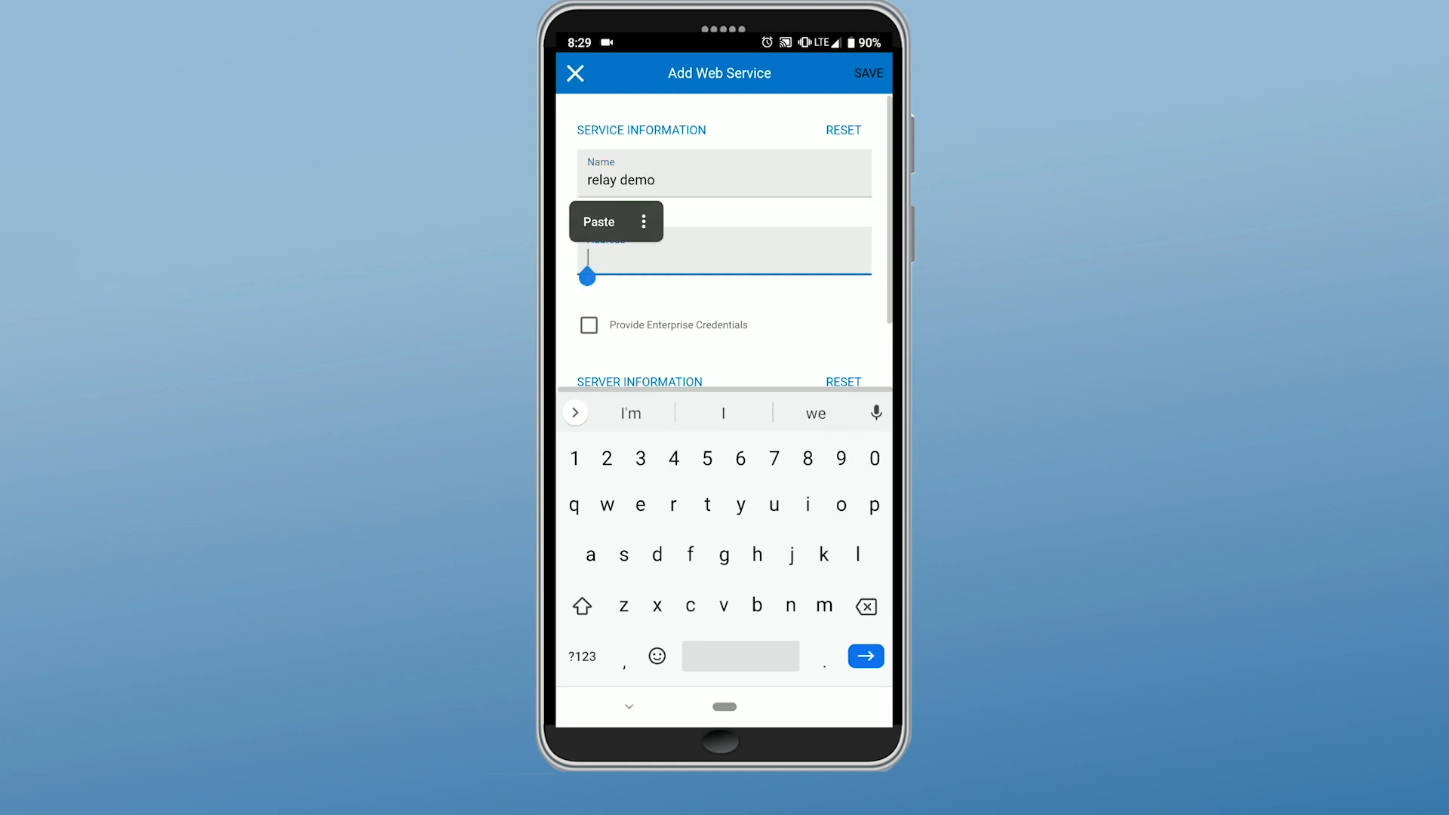
pyautogui.click(599, 220)
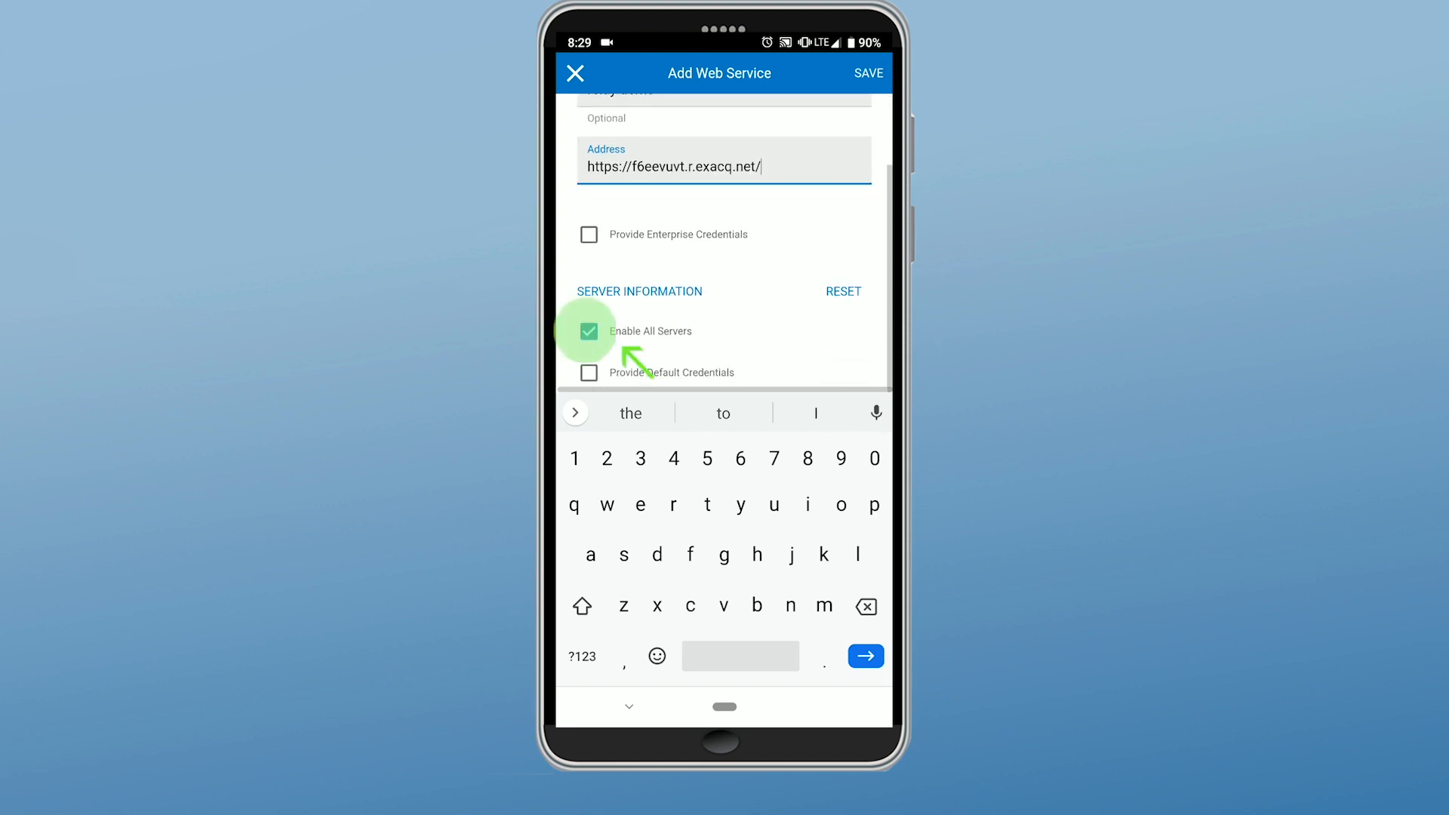
pyautogui.click(867, 73)
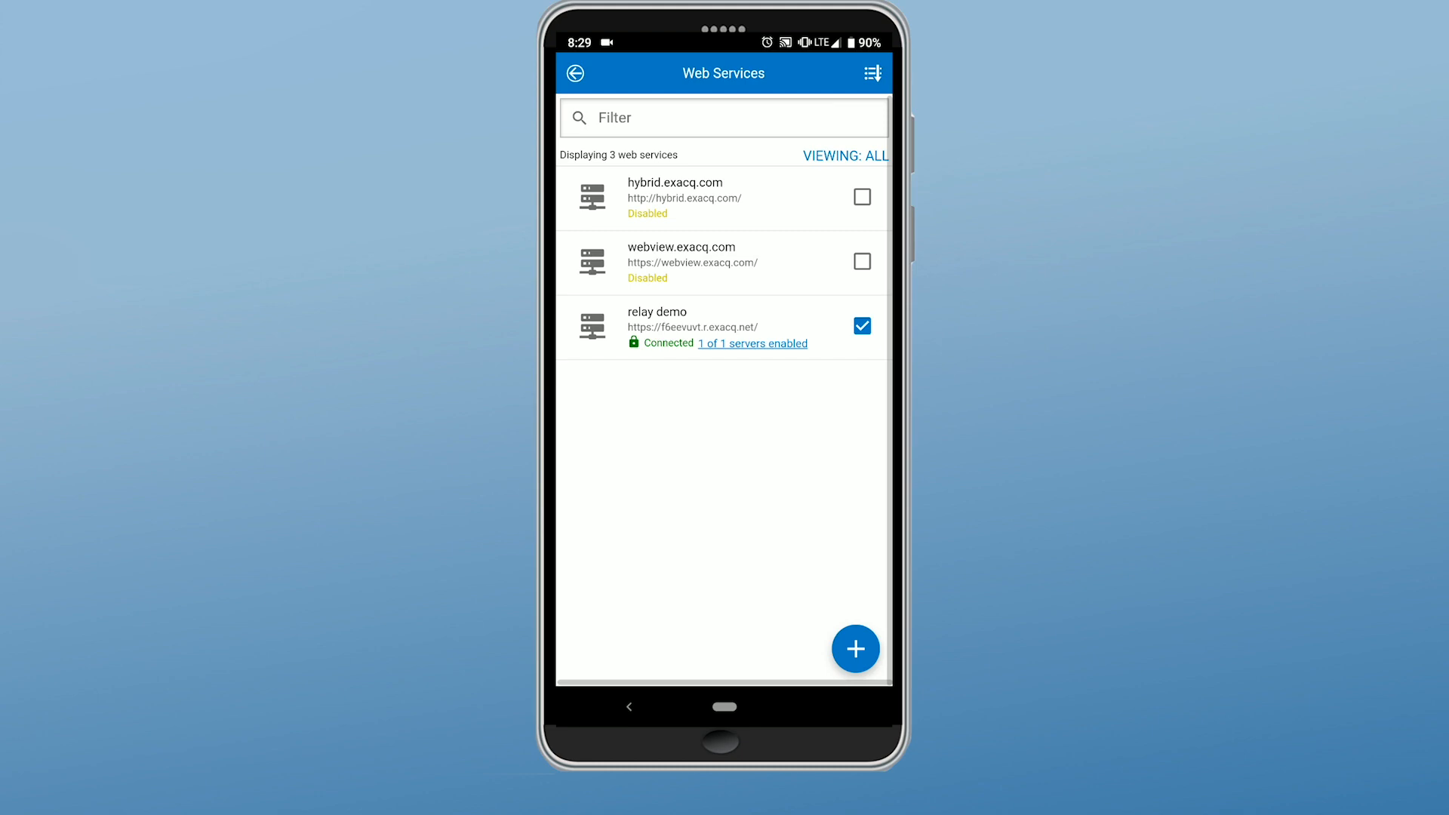
pyautogui.click(752, 344)
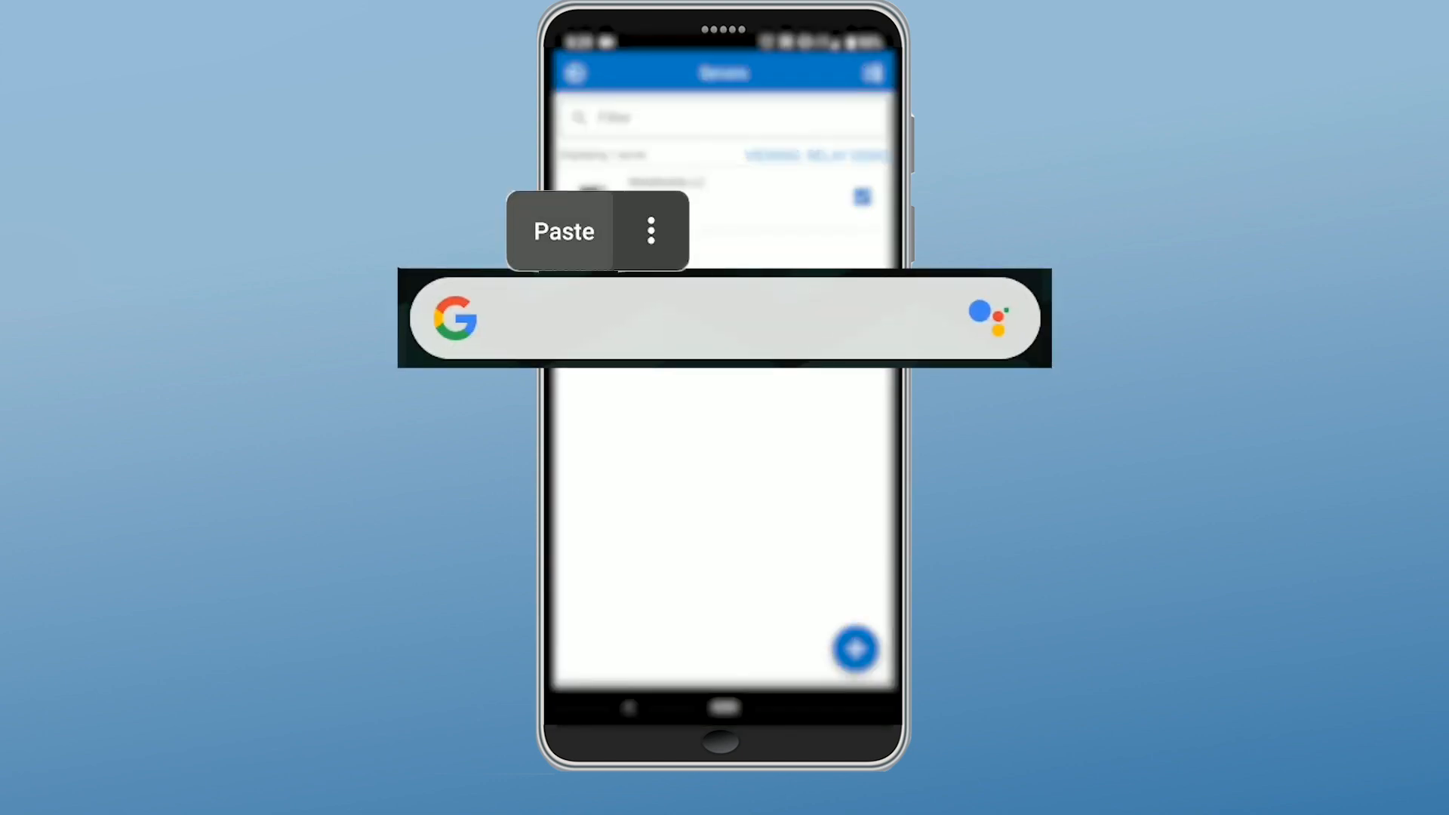
pyautogui.click(563, 231)
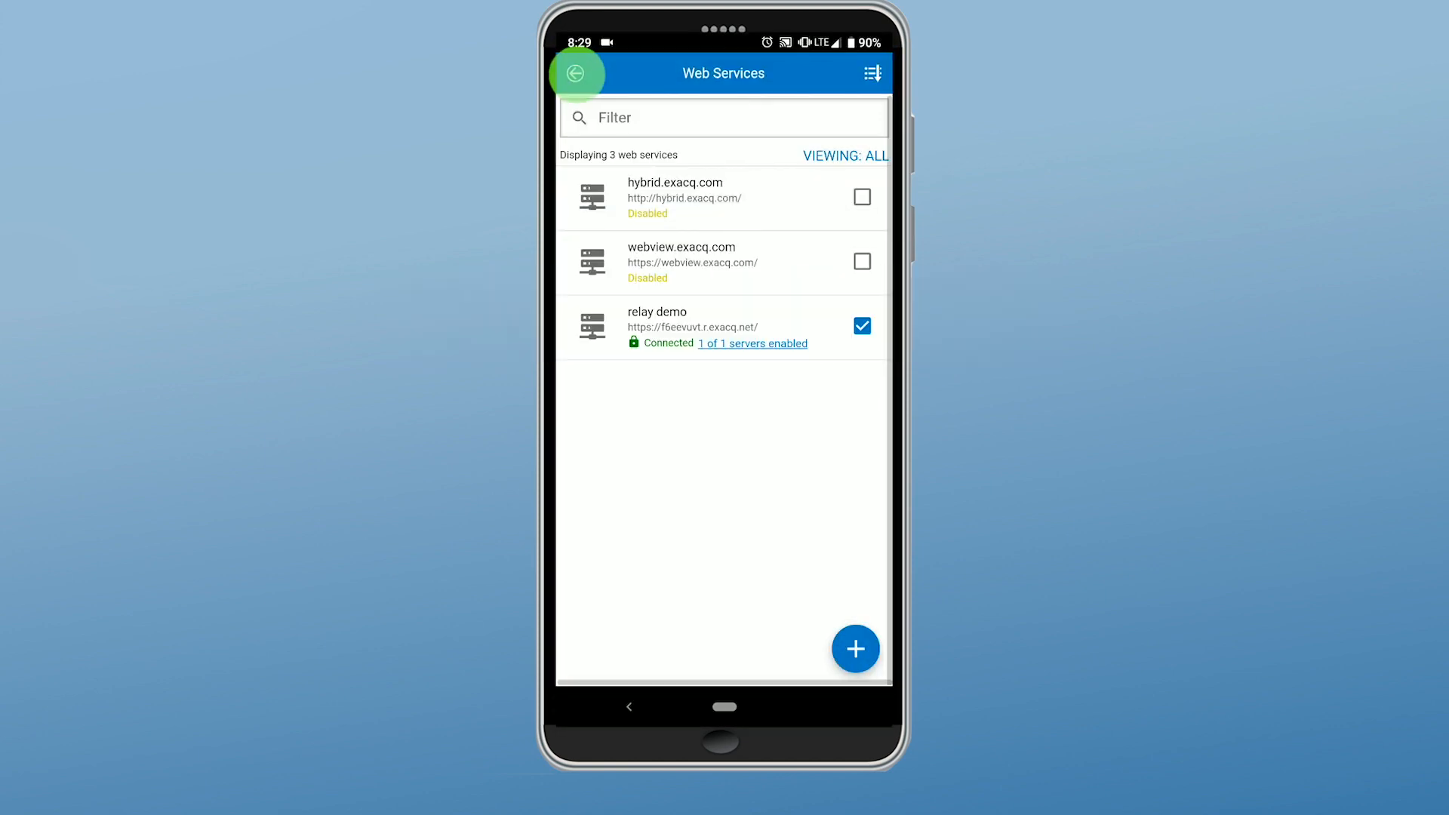
# Return to the live view and browse for the Pong Camera to display.
pyautogui.click(575, 74)
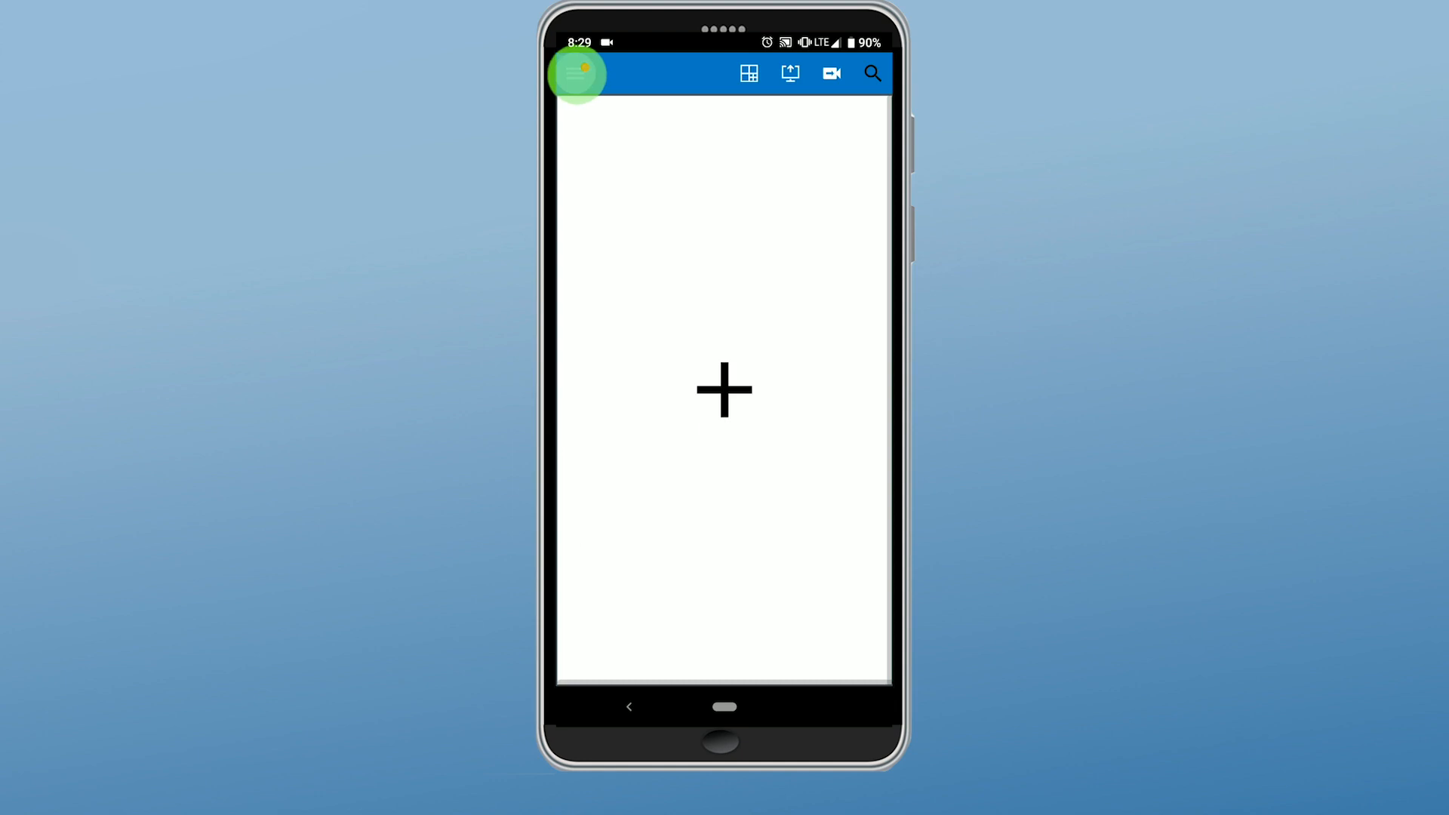
pyautogui.click(575, 73)
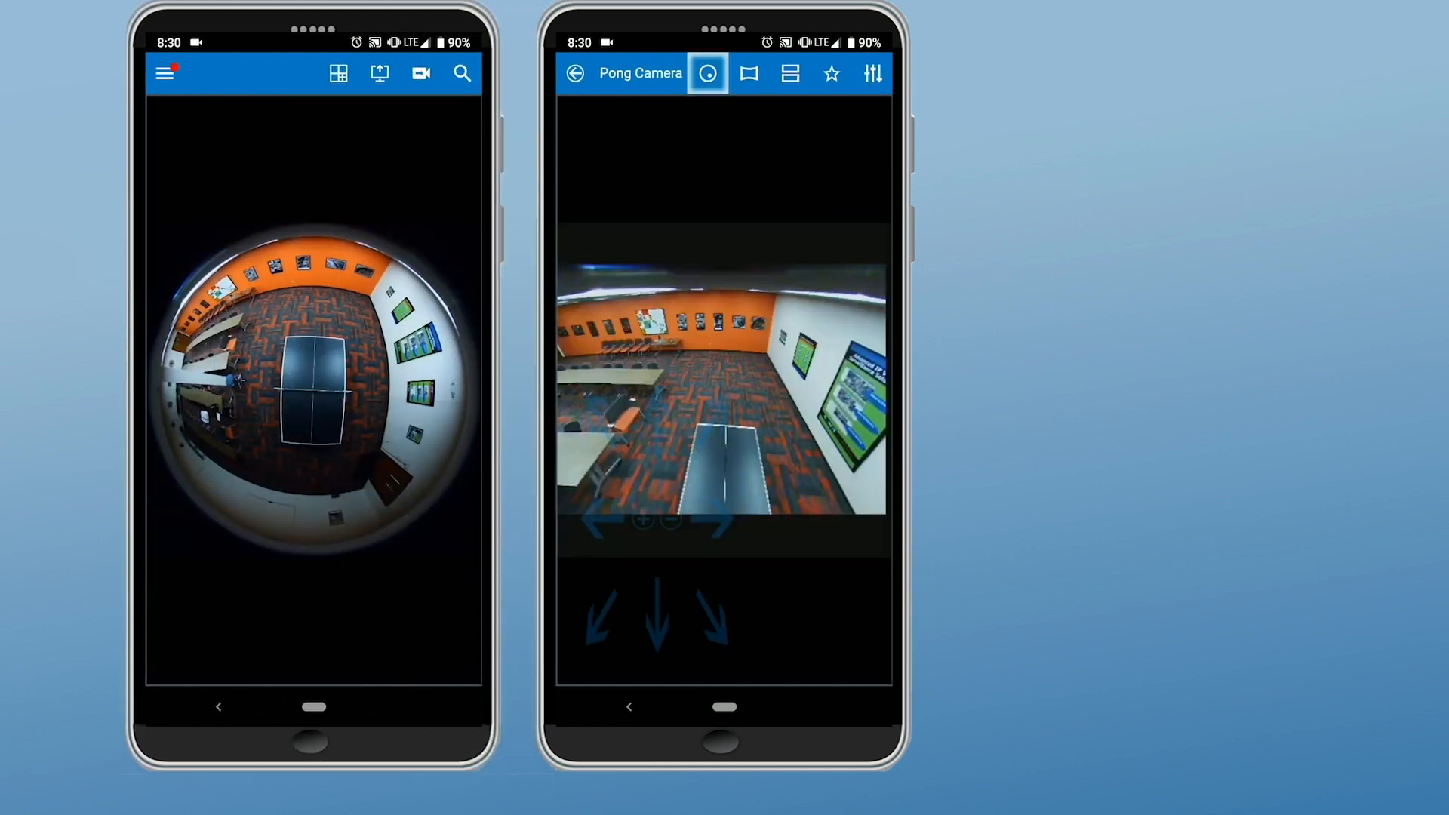
# Show Pong Camera in a single dewarped view, pan it left, then switch to panoramic dewarp.
pyautogui.click(707, 73)
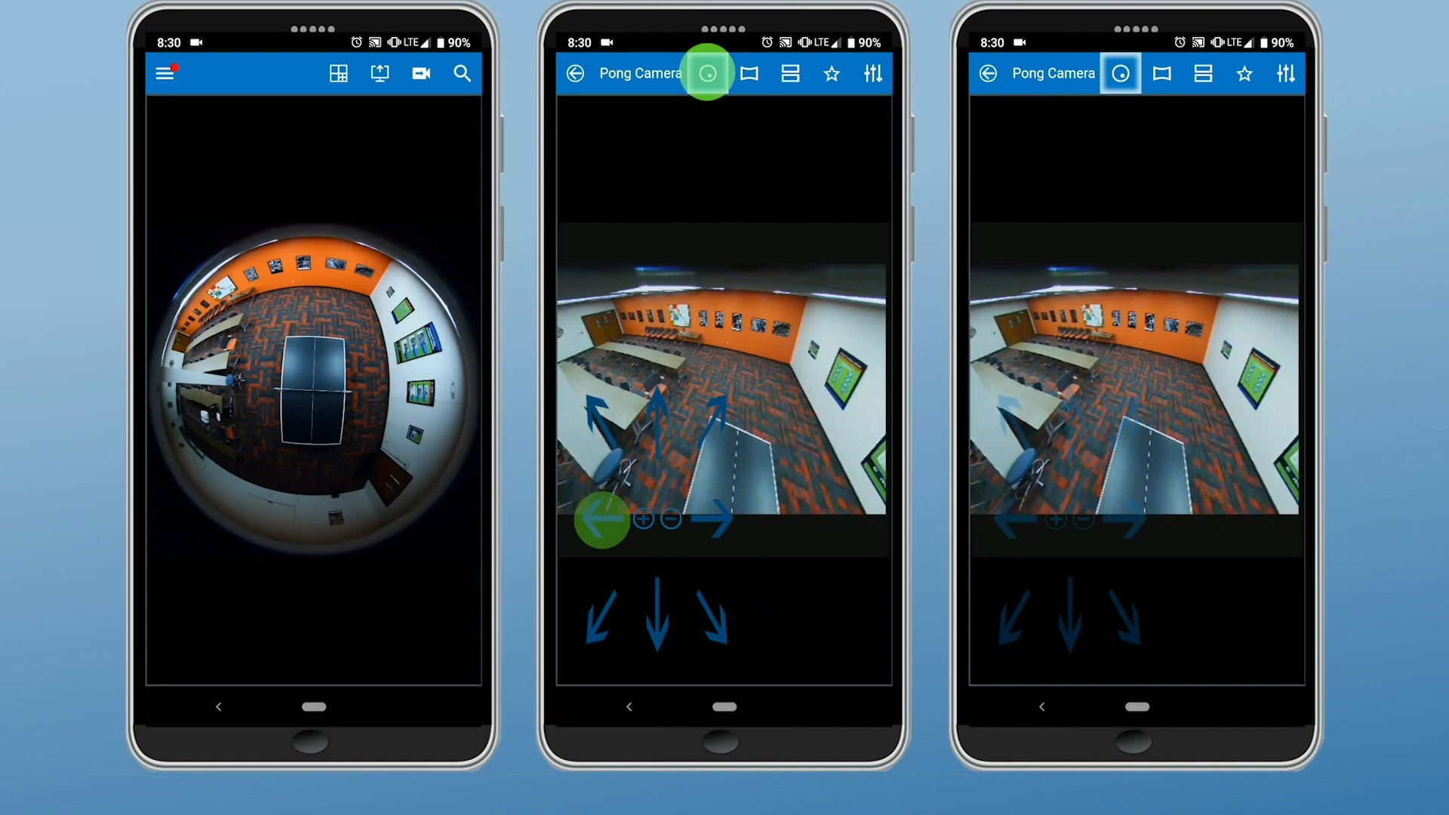
pyautogui.click(1160, 72)
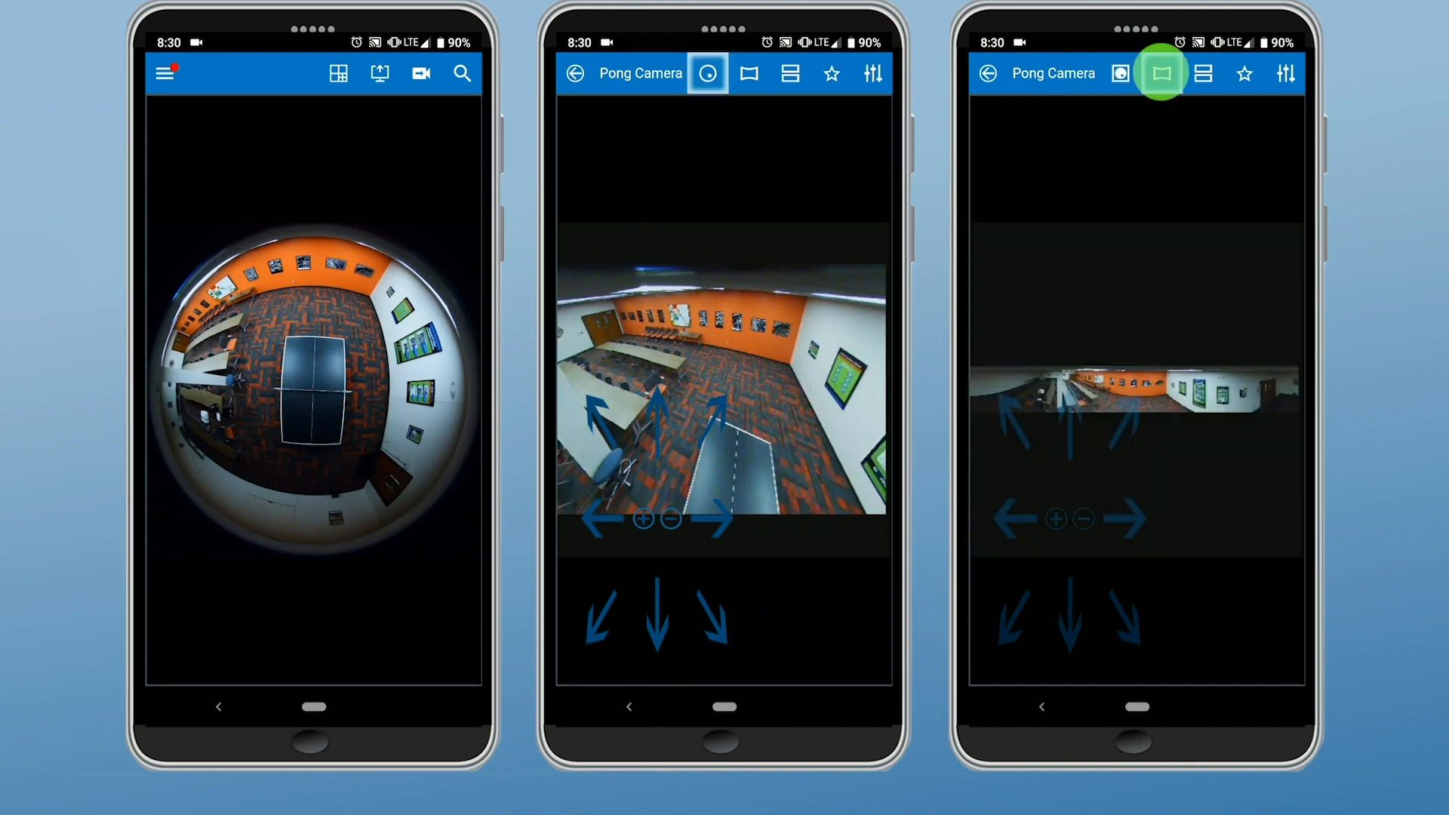
pyautogui.click(1161, 73)
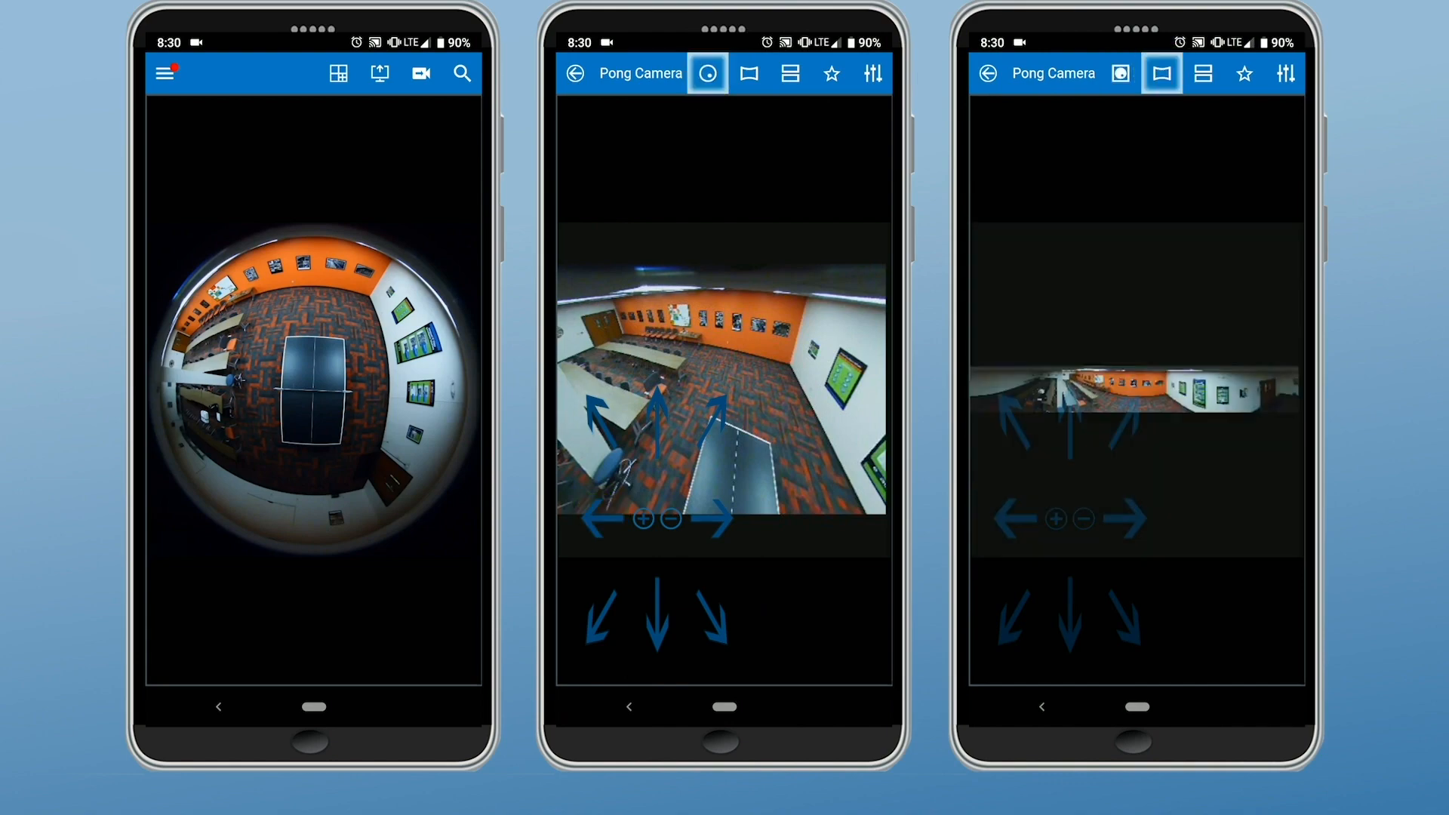